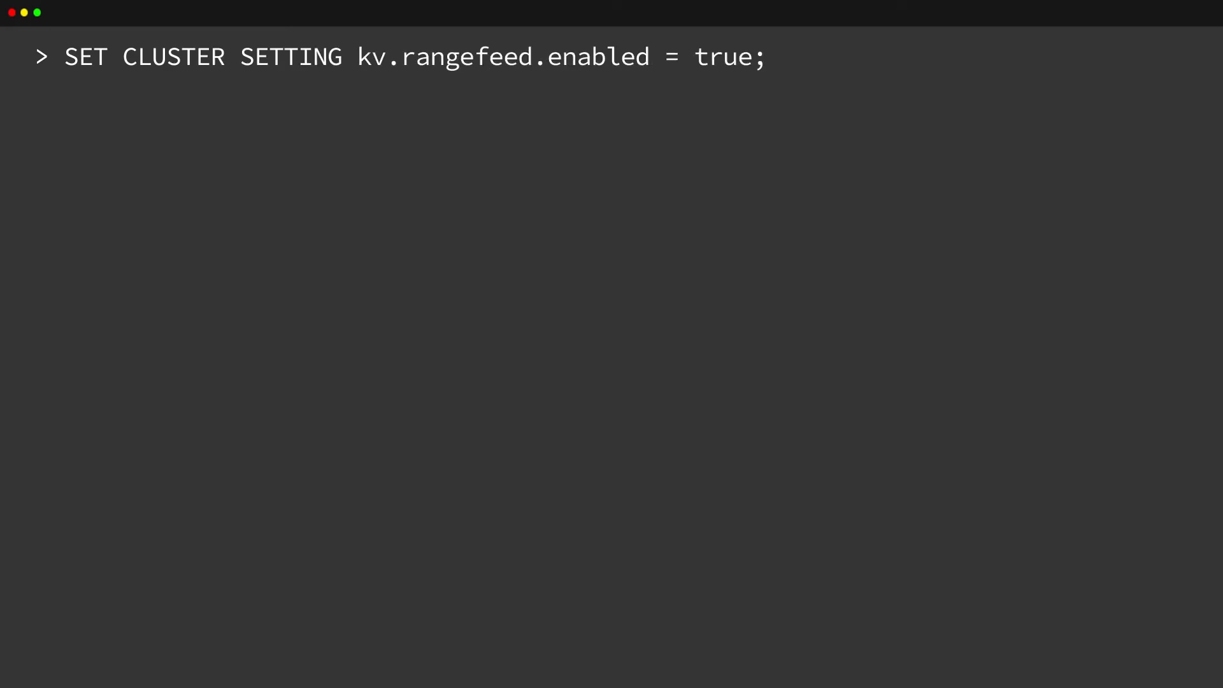
- Enter CREATE CHANGEFEED FOR TABLE events INTO 'kafka://kafka:9092'; at the prompt
type("CREATE CHANGEFEED FOR TABLE events INTO 'kafka://kafka:9092';")
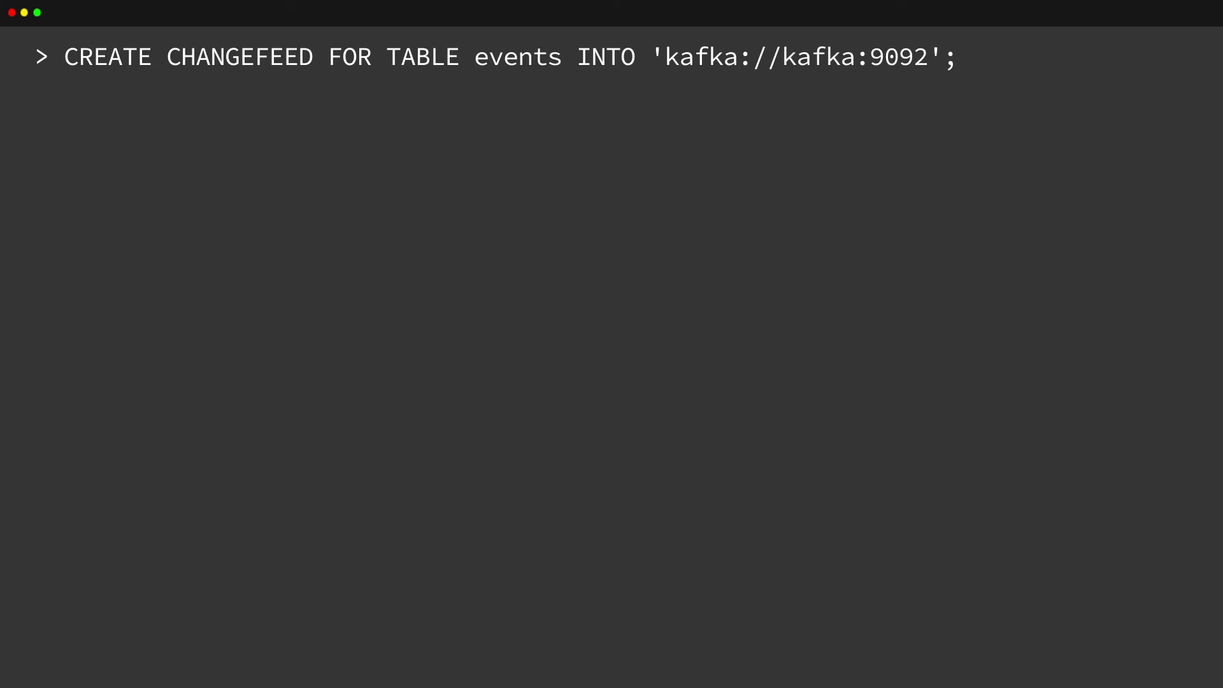
- Highlight the table name 'events' in the changefeed statement
double_click(517, 56)
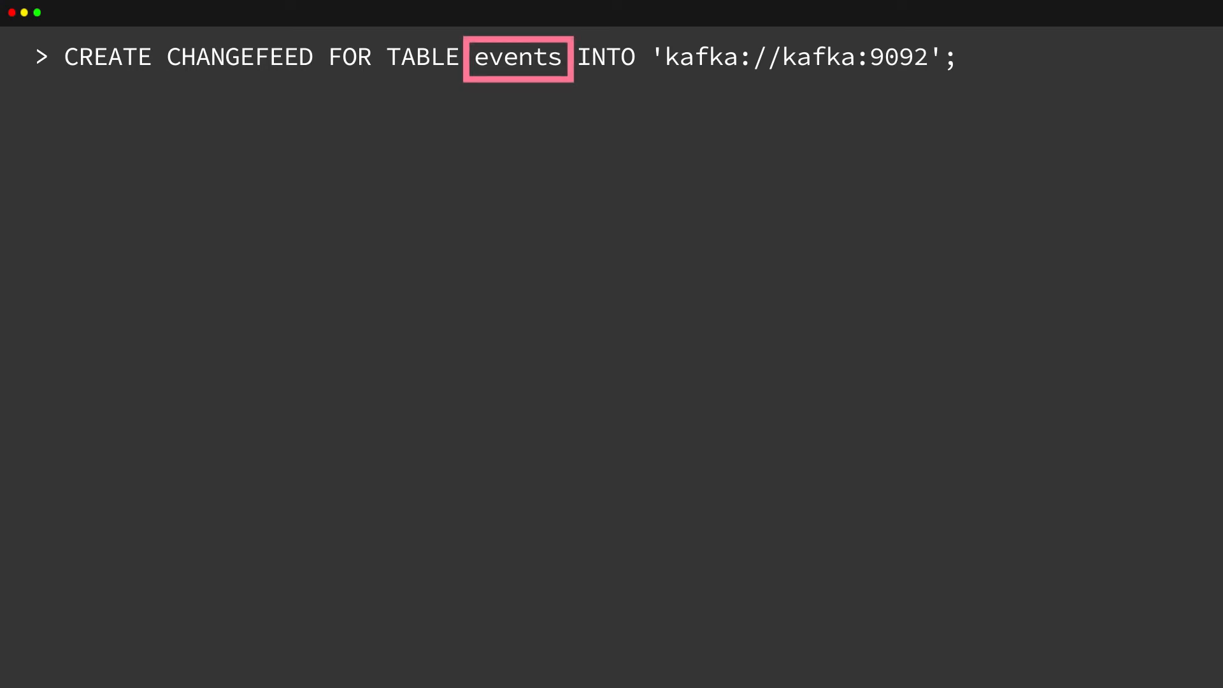